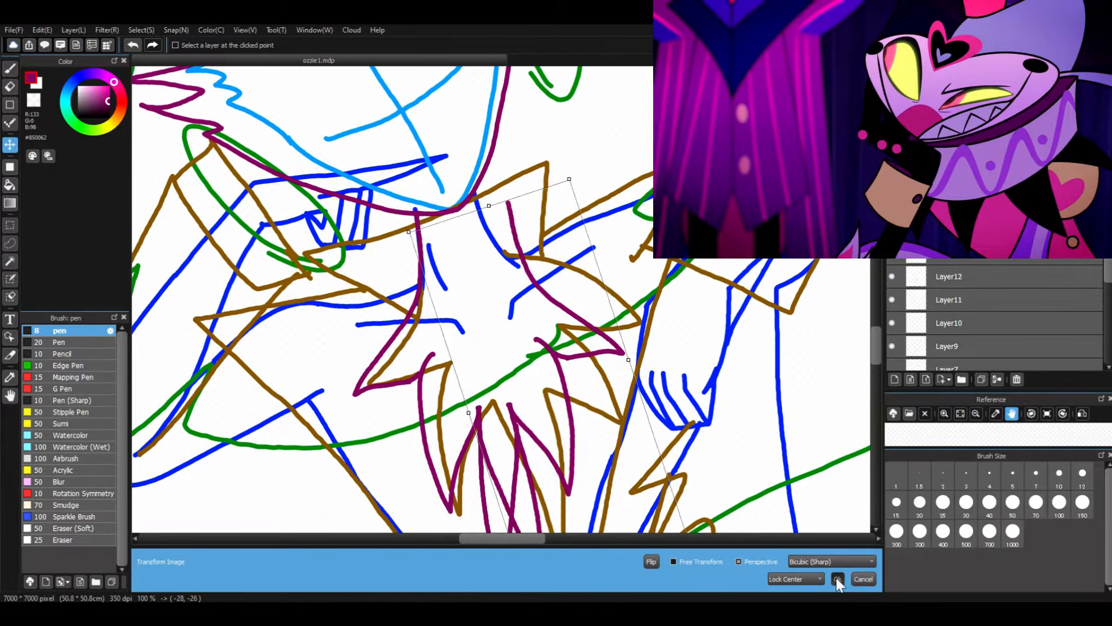
Confirm the transform of the rough sketch's central part with OK
{"action": "left_click", "coordinate": [838, 578]}
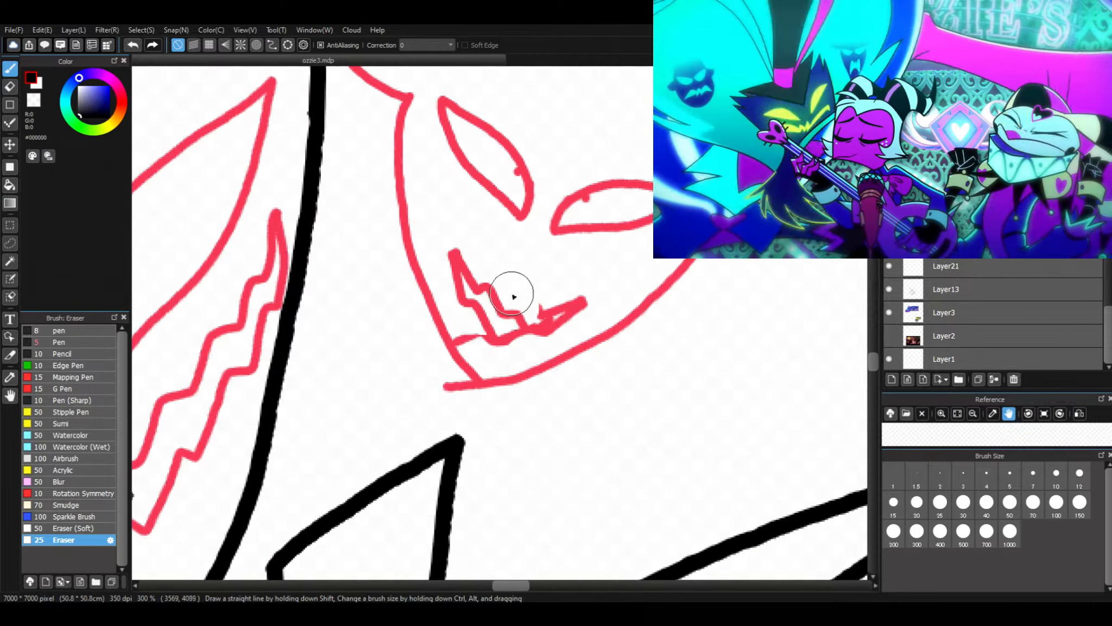
Rename Layer13 to 'ozzie' and the other layer to 'face' via Layer Property
{"action": "double_click", "coordinate": [947, 289]}
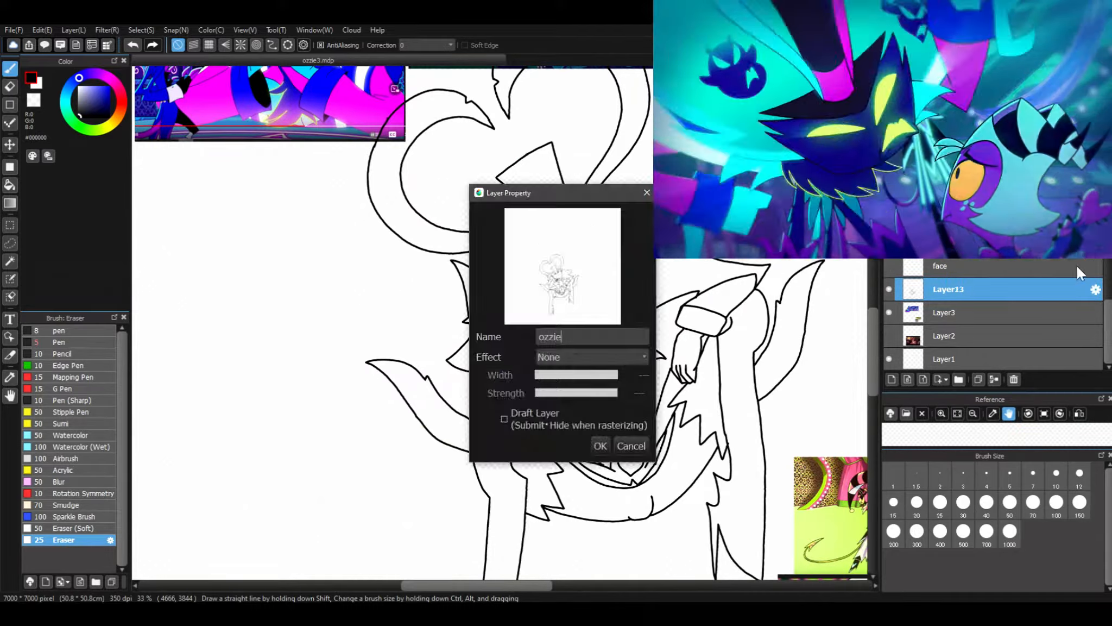
{"action": "left_click", "coordinate": [600, 445]}
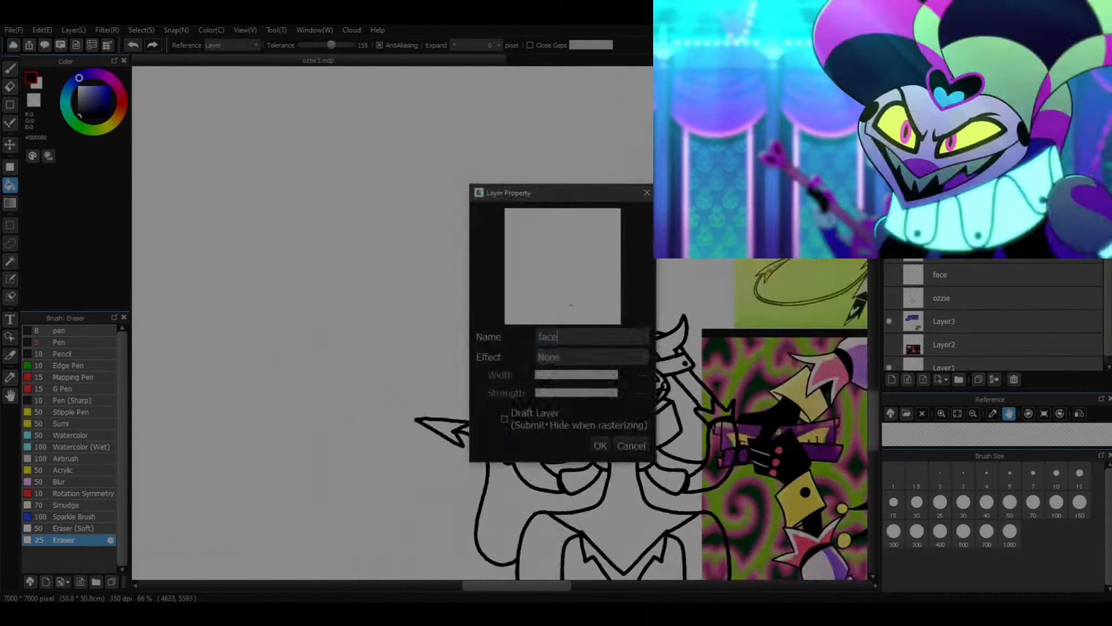
{"action": "left_click", "coordinate": [600, 445]}
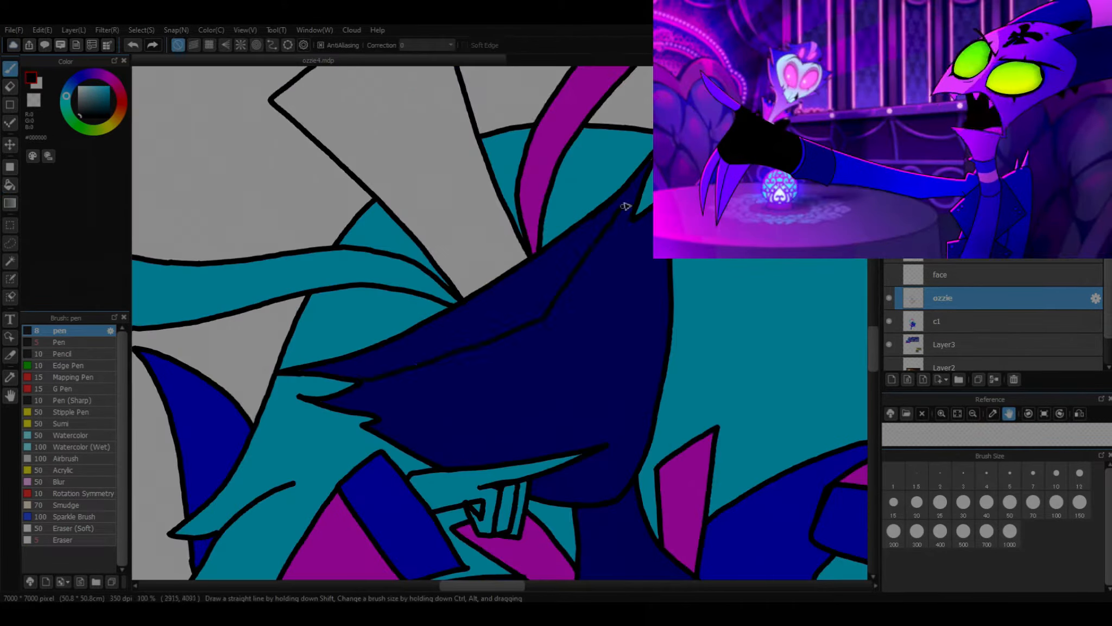
Select colour layer c1 to lay flat navy, teal, magenta and grey under the lines
{"action": "left_click", "coordinate": [944, 320]}
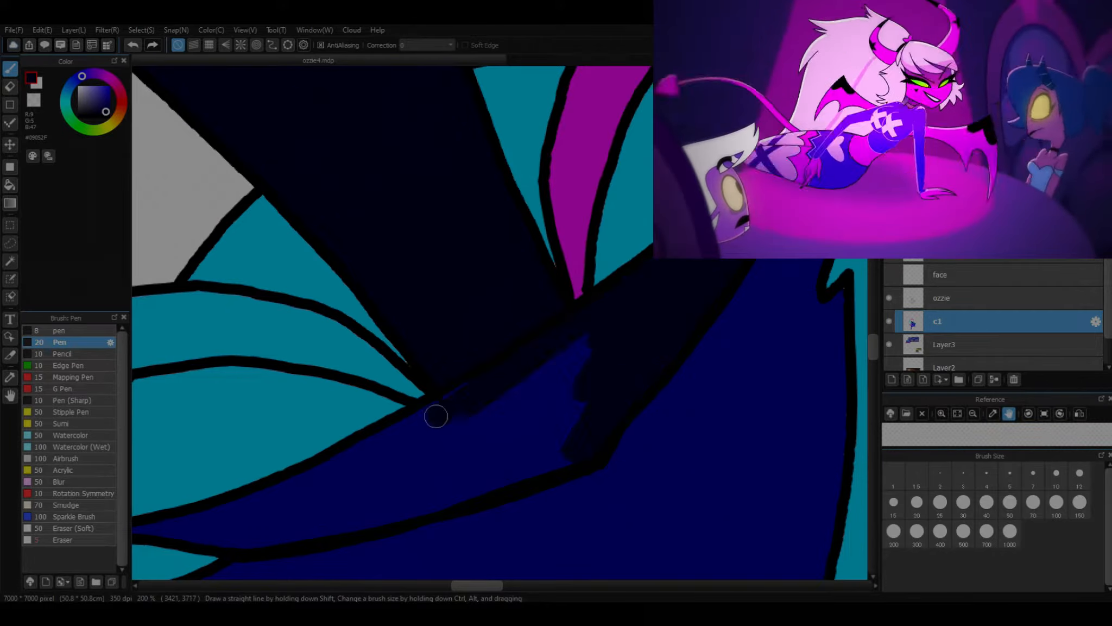